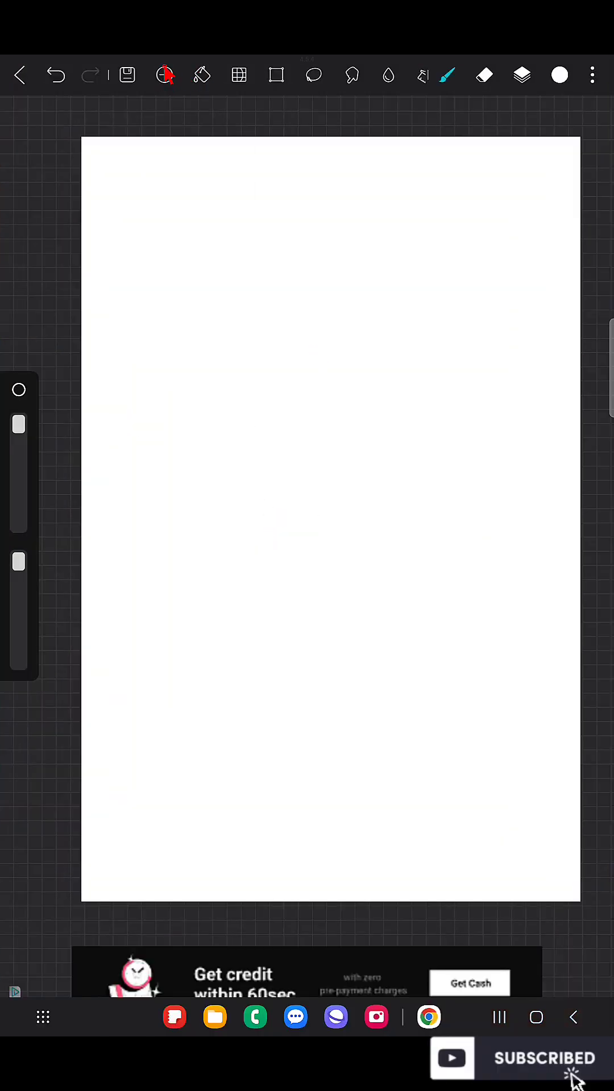
Step: Insert a default Text object onto the middle of the blank canvas
click(164, 75)
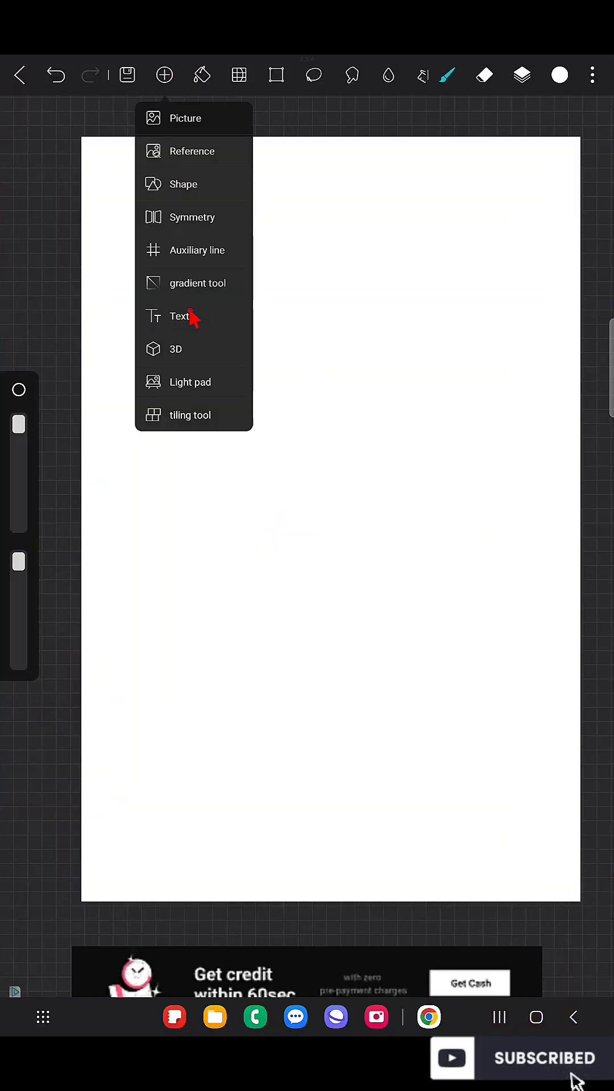
click(179, 317)
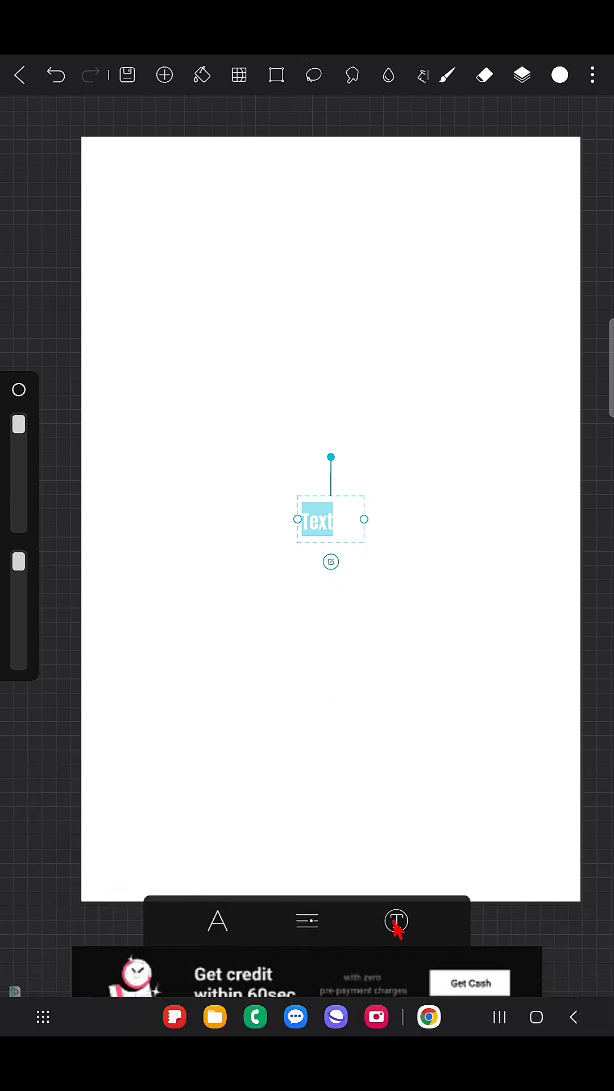
Step: Apply the Fatal font family to the word and widen its text box to one line
click(217, 921)
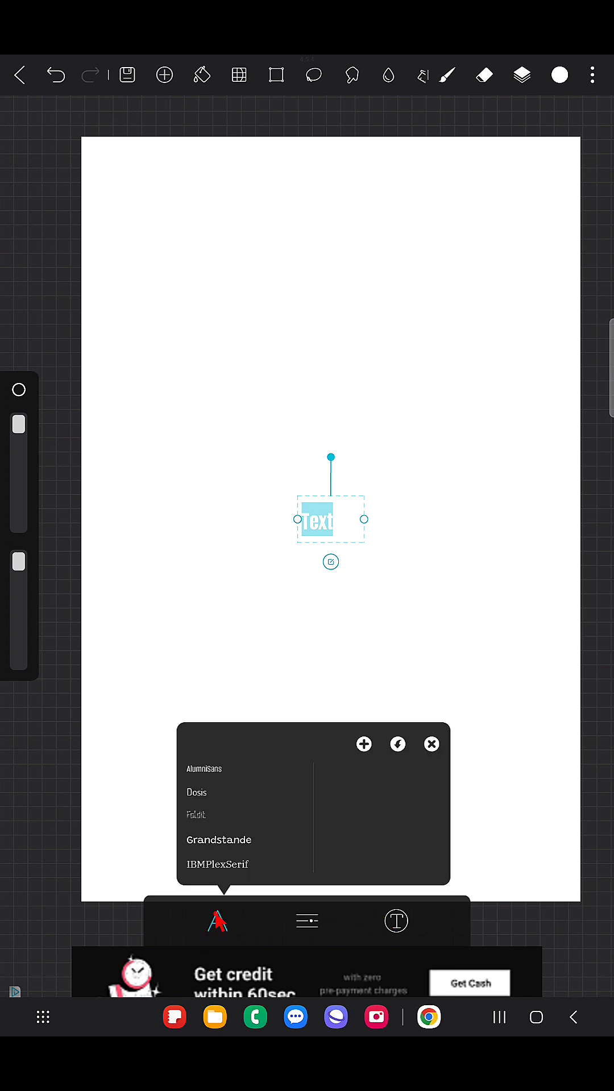
click(196, 815)
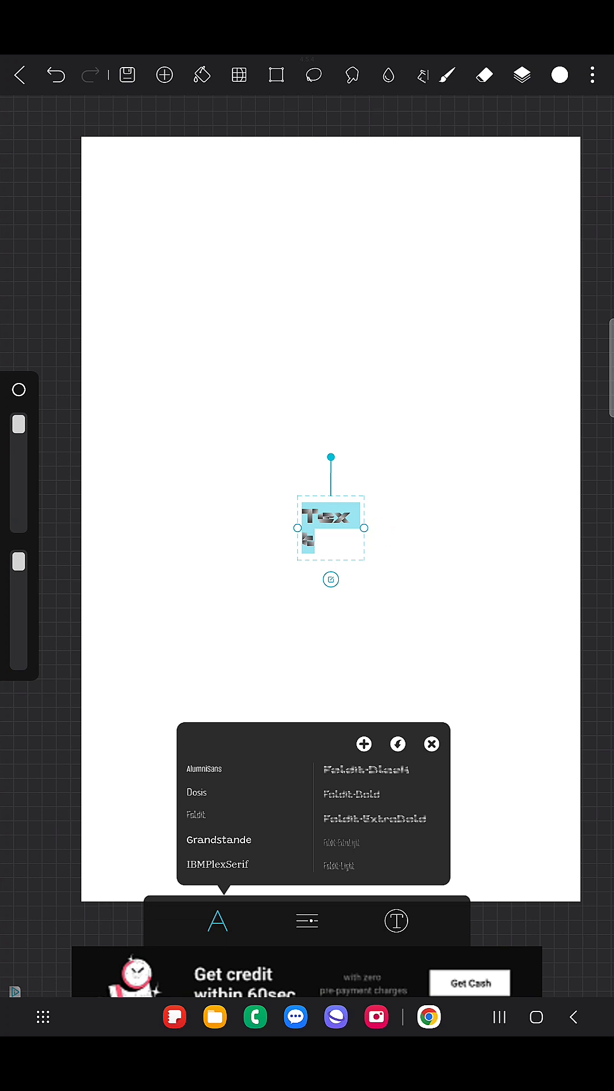
drag(361, 527, 518, 515)
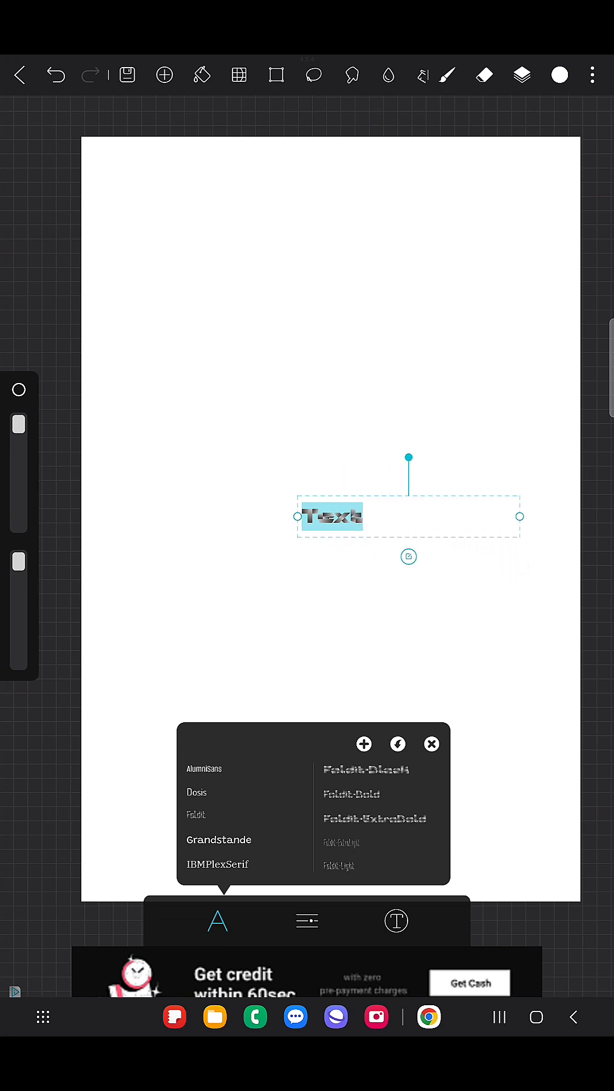
Step: Adjust the text size with the Size slider, enlarging to about 180px then reducing slightly
click(305, 921)
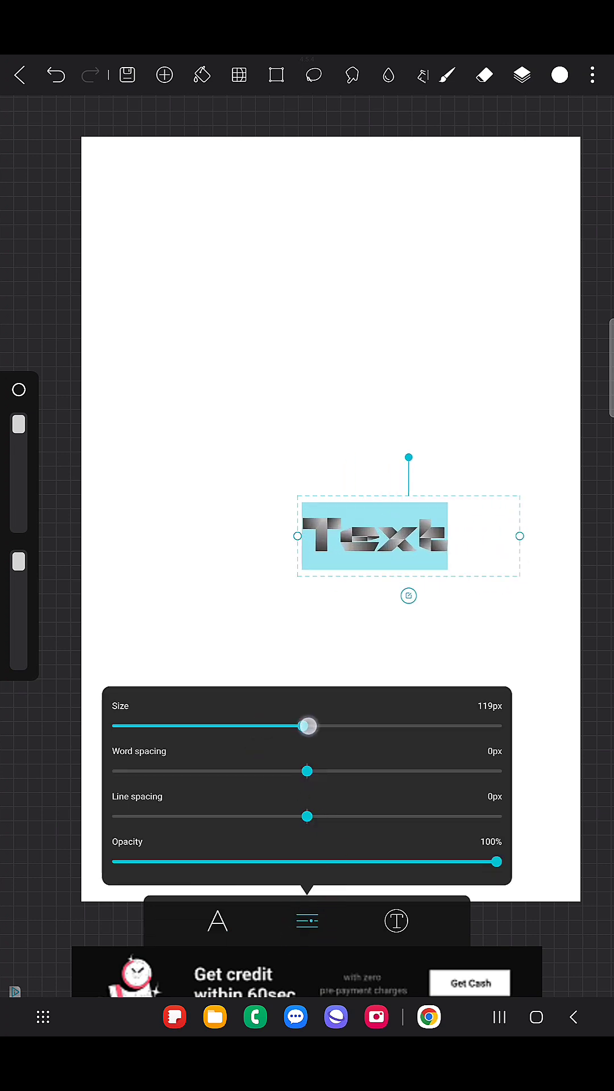
drag(305, 726, 336, 726)
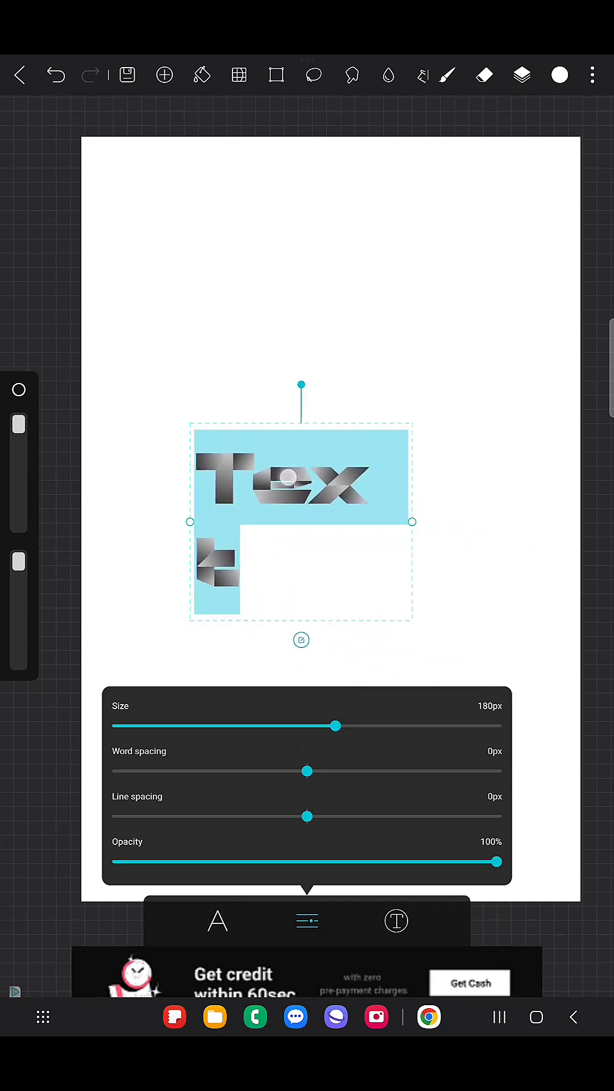
drag(337, 726, 358, 726)
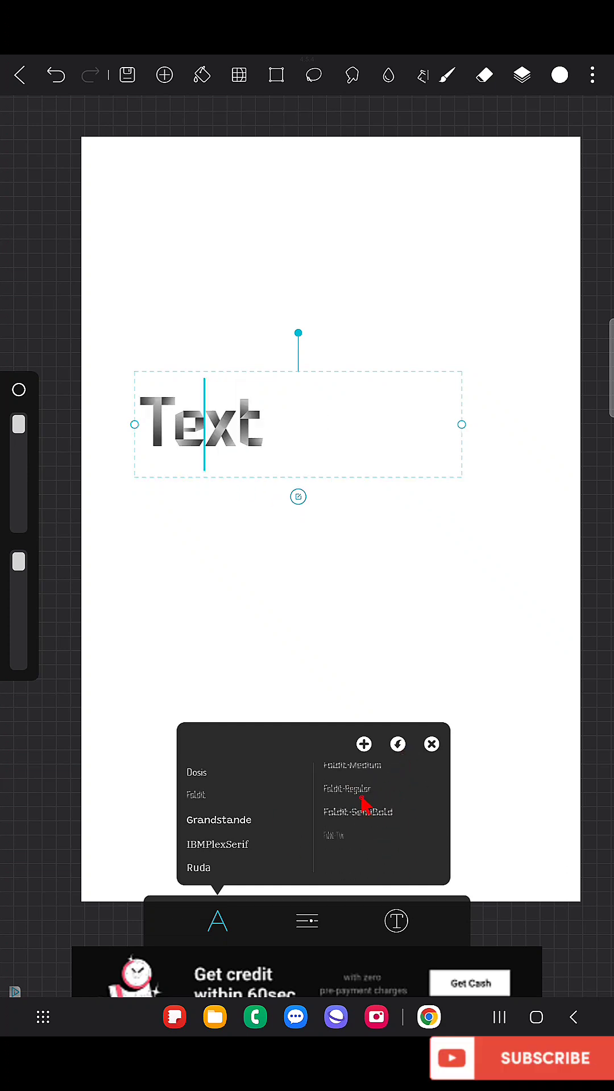
Step: Try IBMPlexSerif, then switch to the Import list and apply the AutumnFlowers script font
click(216, 844)
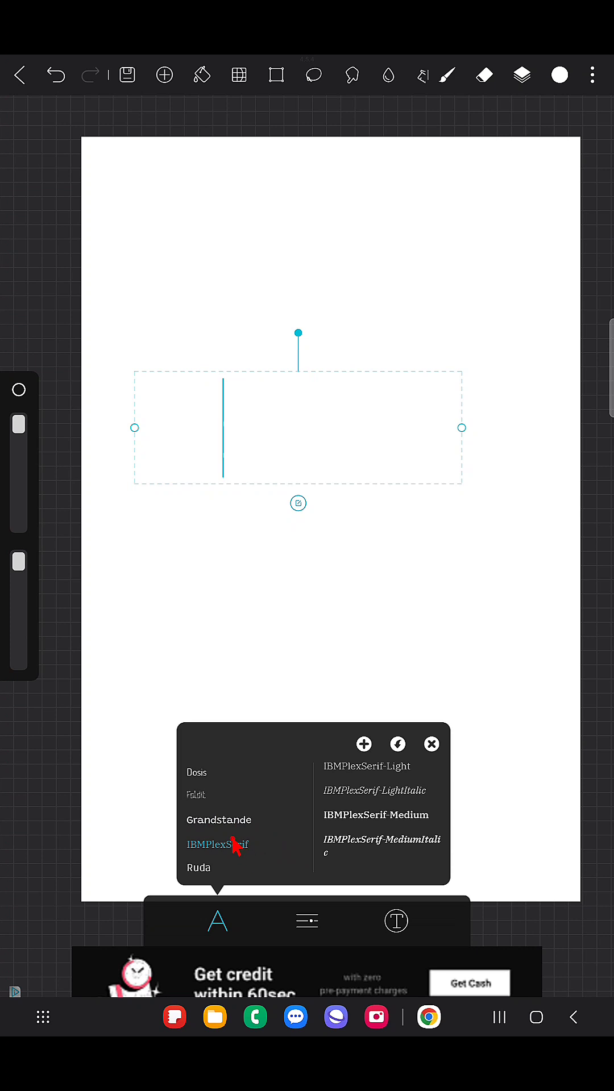
scroll(down, 3)
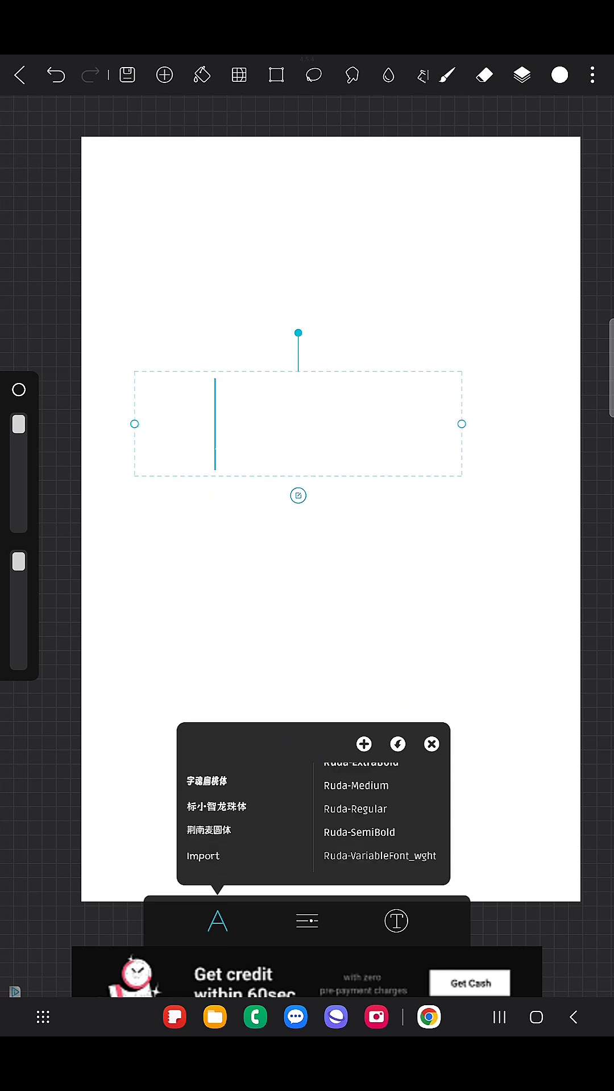
click(559, 75)
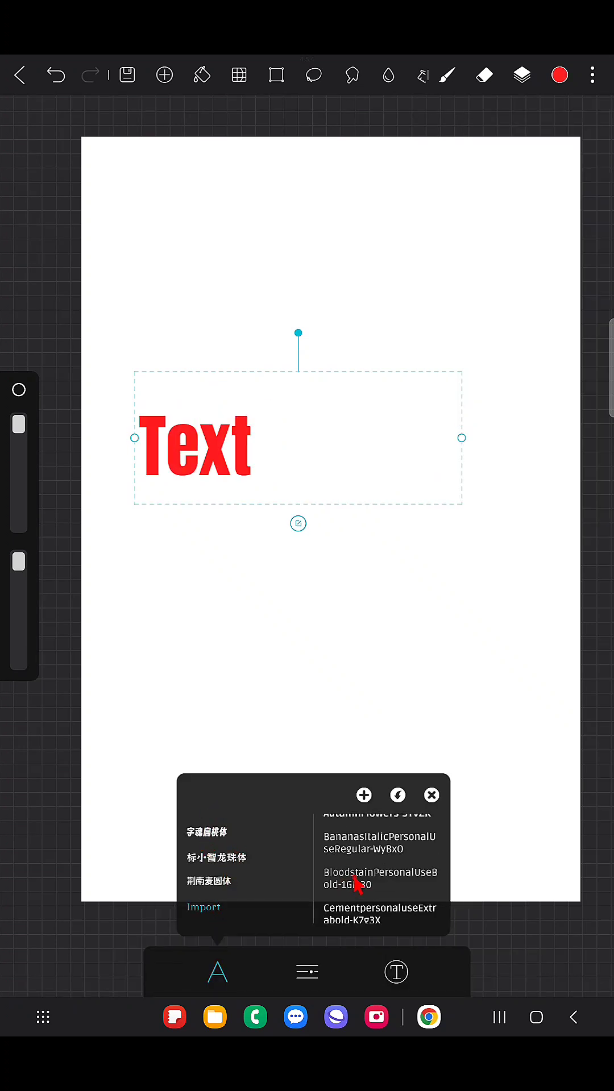
click(380, 850)
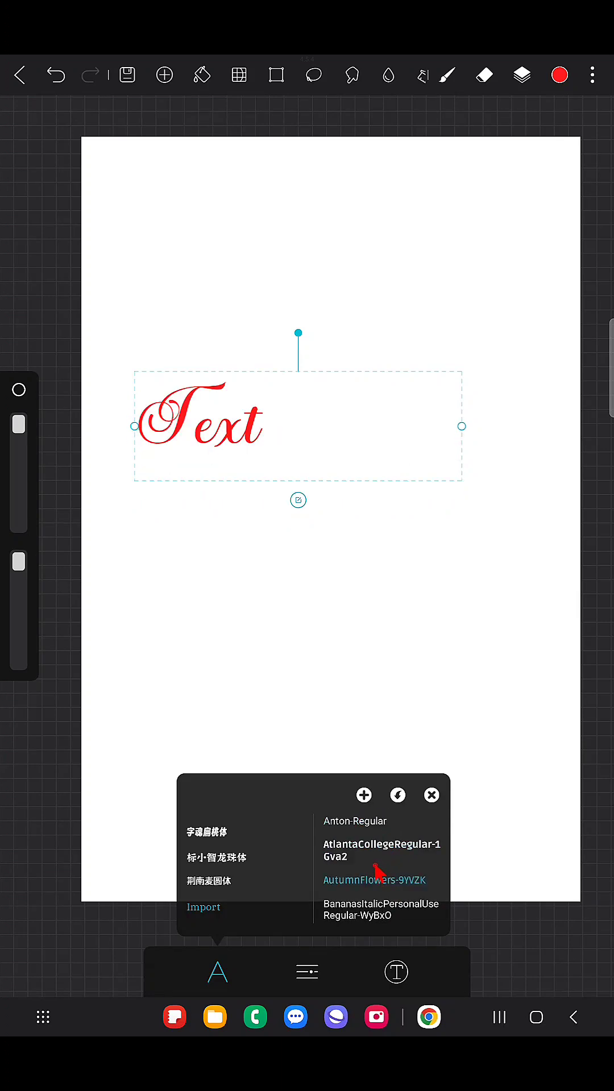
Step: Cycle the text through further imported fonts such as RubikMaps and Rosmatika
scroll(down, 3)
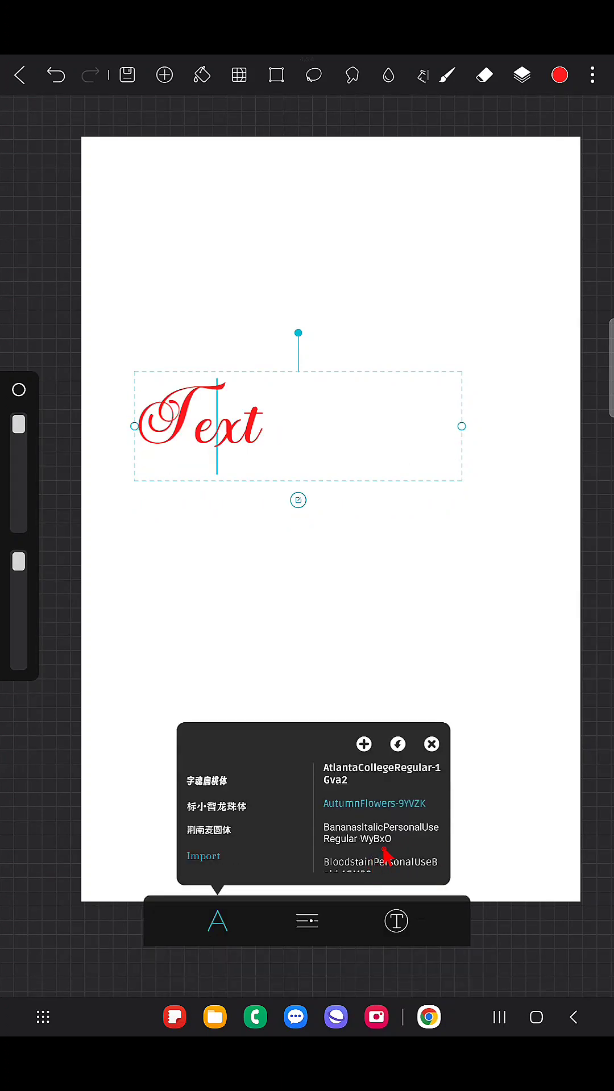
click(380, 824)
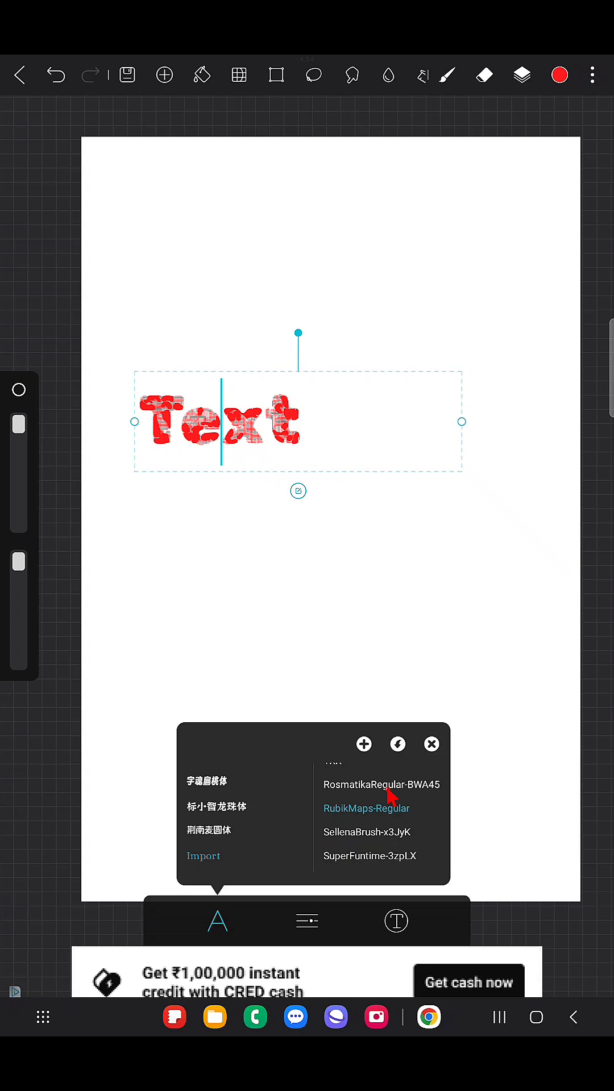
click(382, 785)
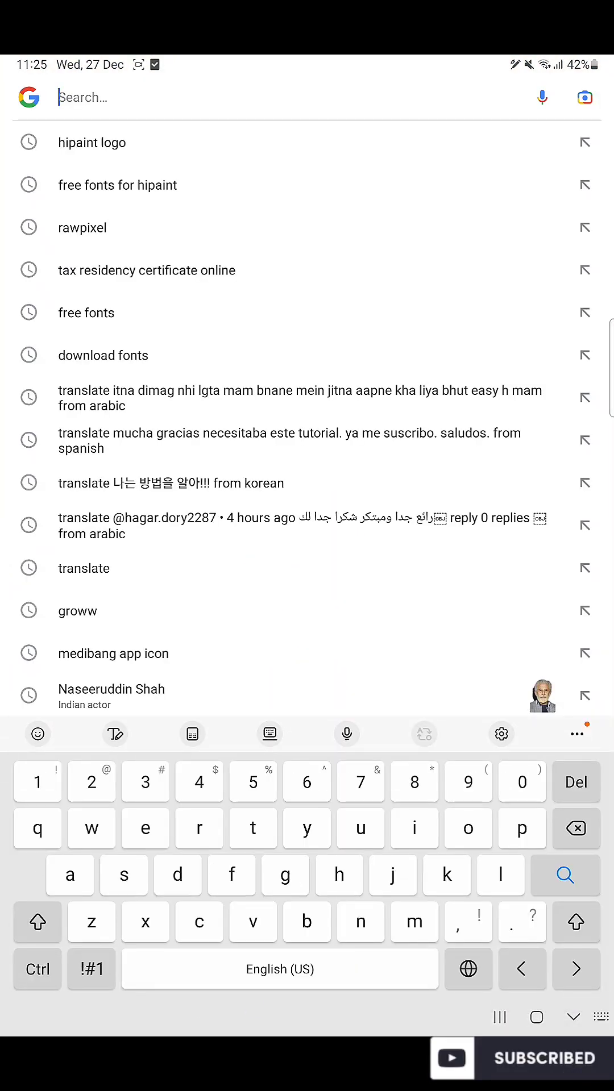
Step: Search Google for 'free font download' and open FontSpace's popular free fonts result
text(free font)
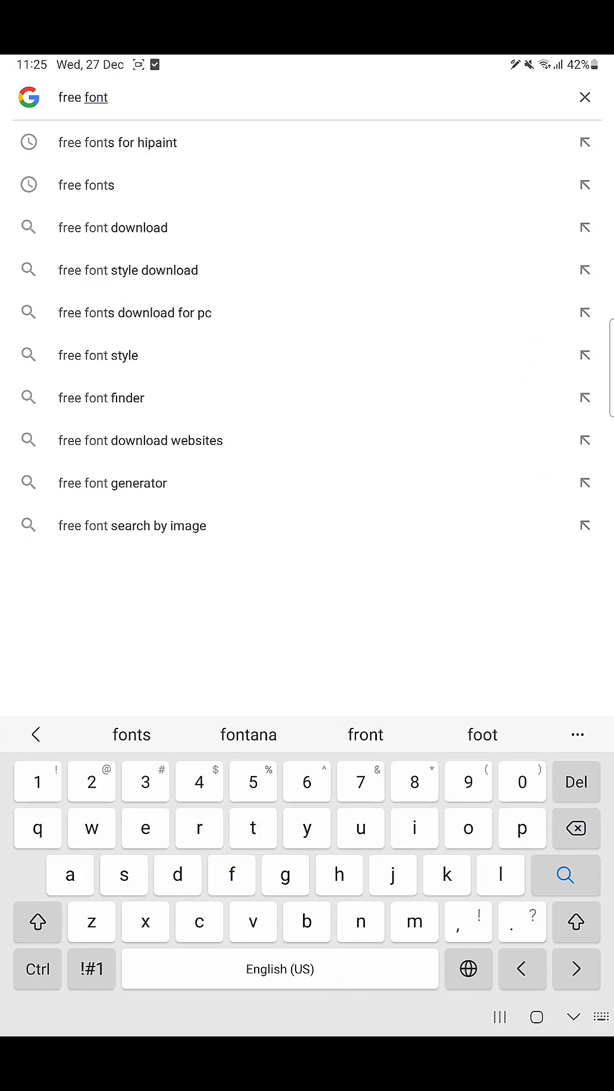
click(112, 227)
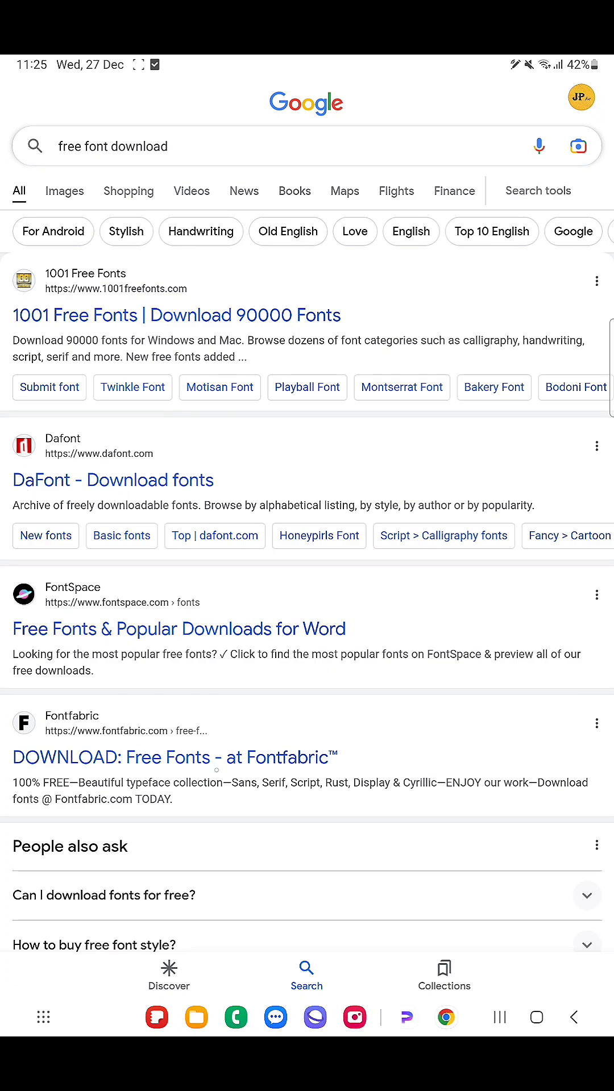
scroll(down, 3)
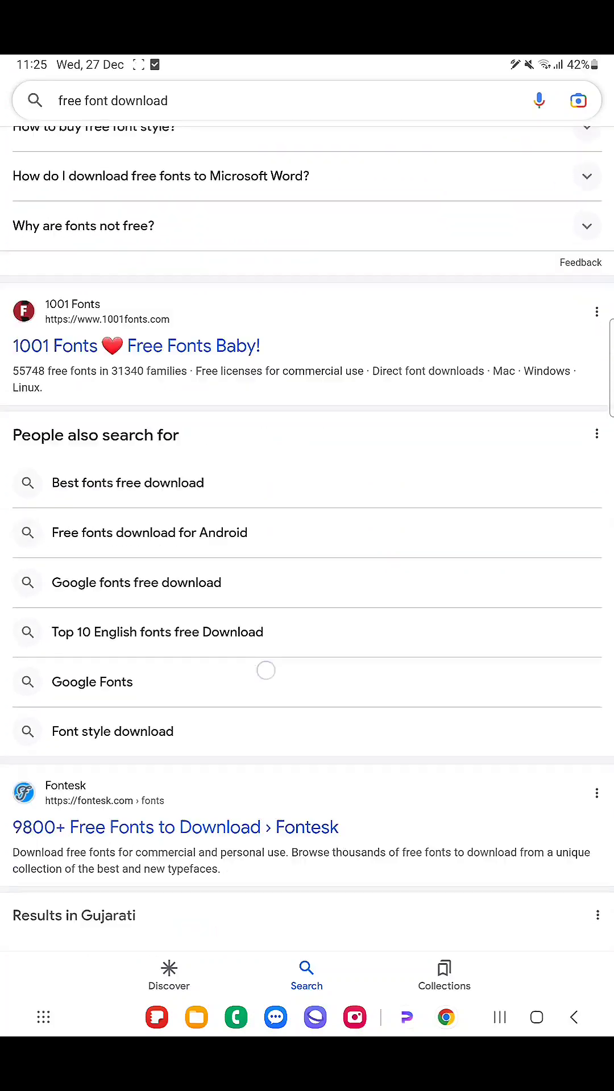
scroll(down, 3)
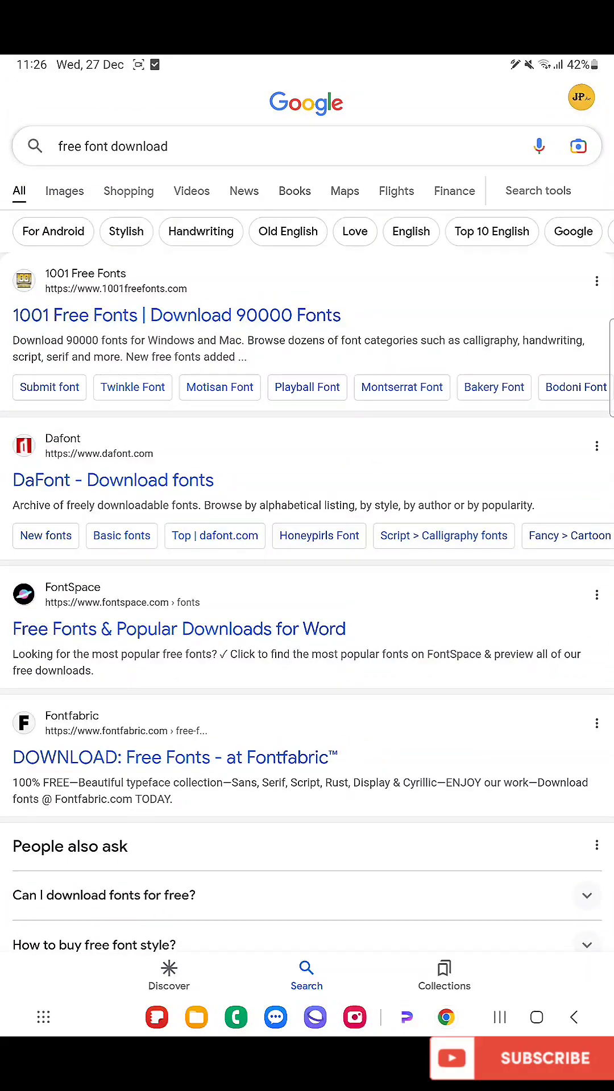
click(178, 628)
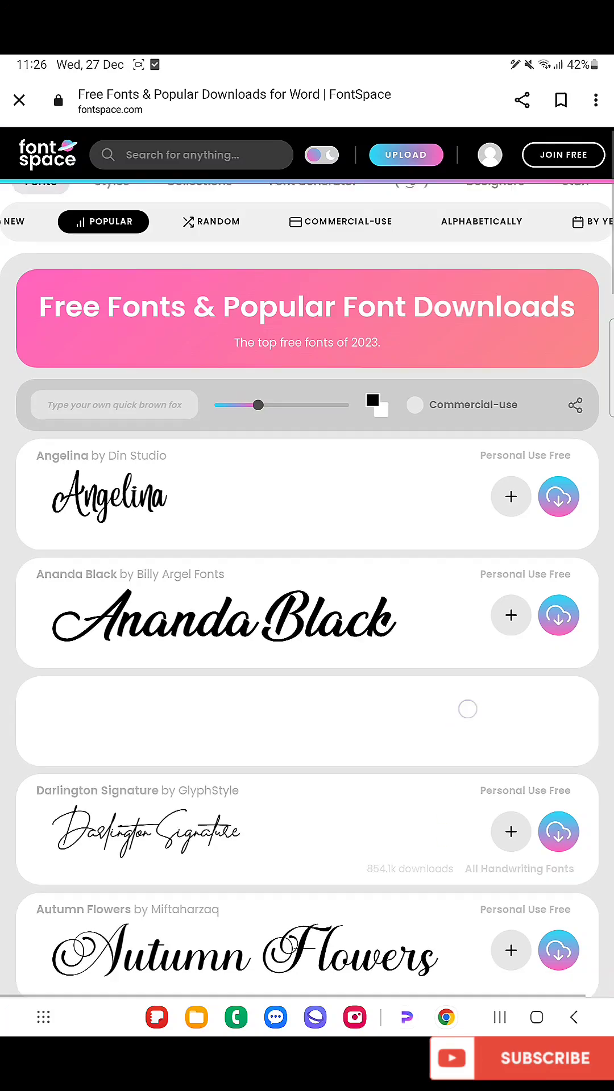
Step: Scroll the FontSpace popular list and download The Globe font
scroll(down, 3)
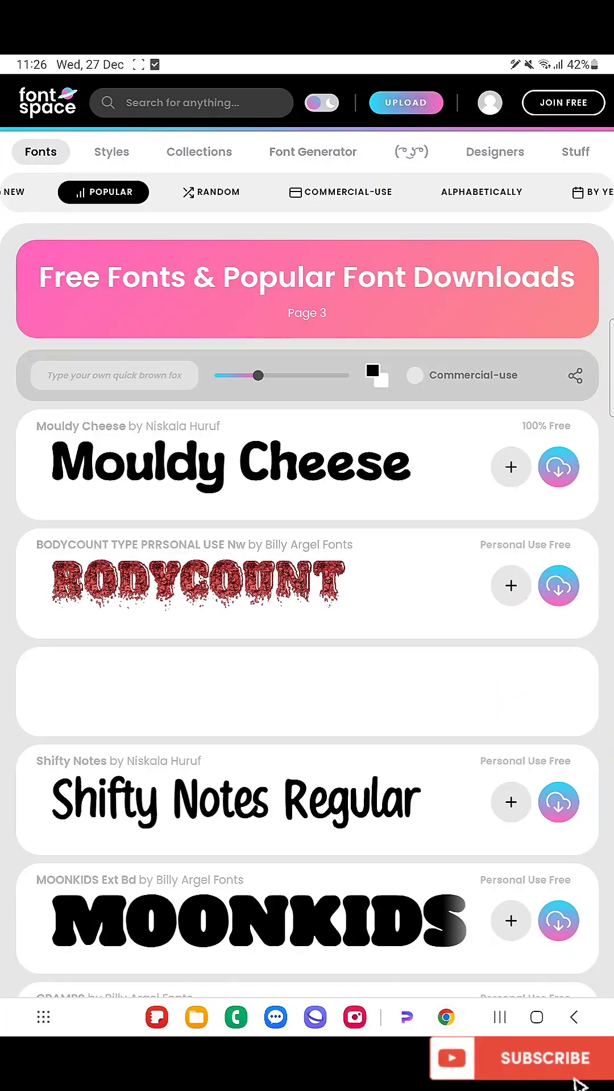
scroll(down, 3)
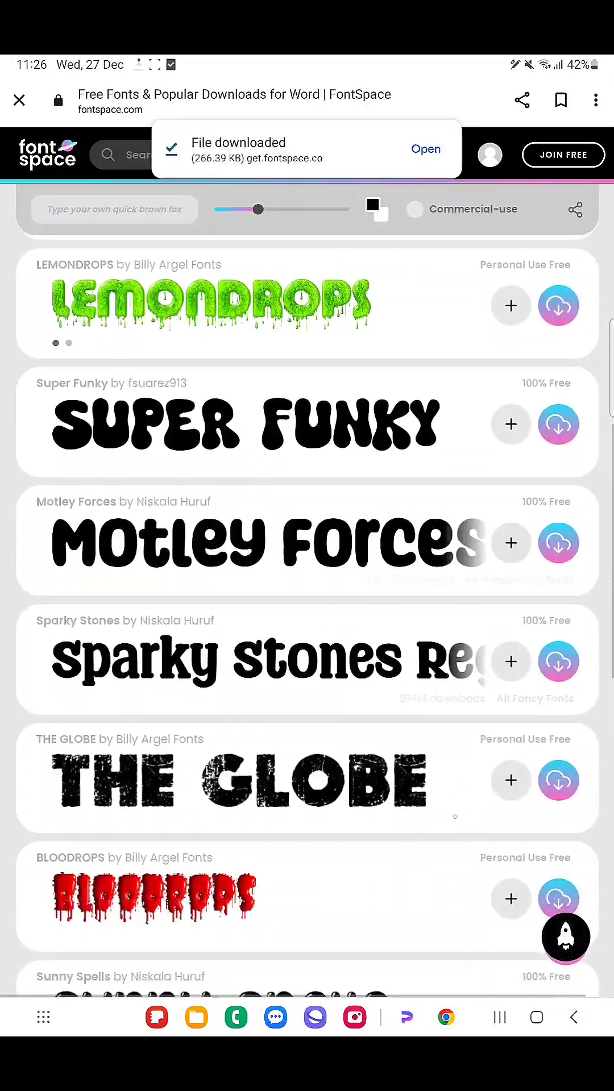
scroll(down, 3)
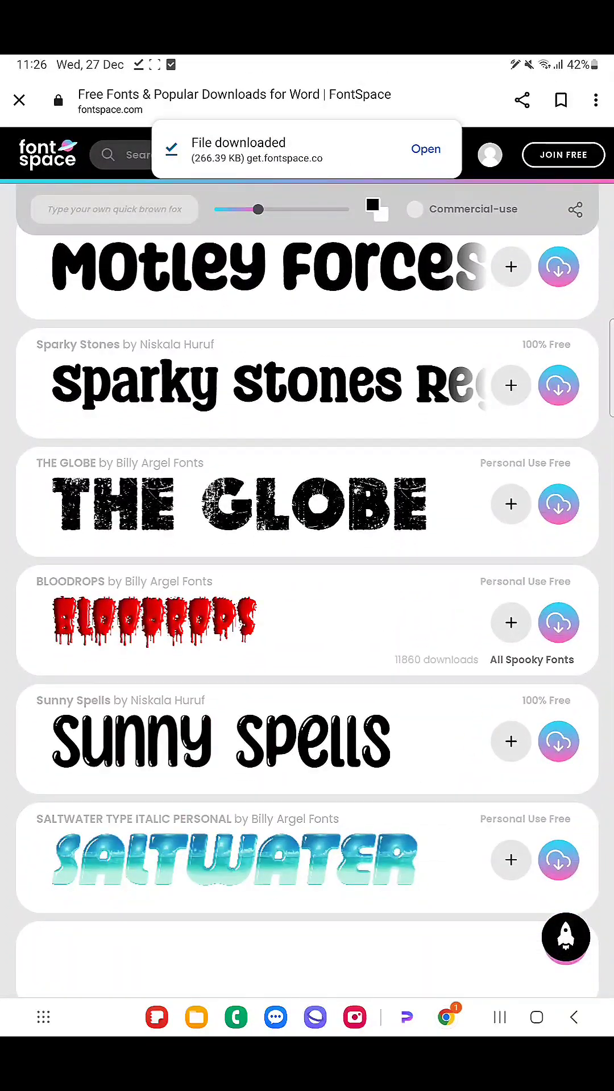
click(557, 503)
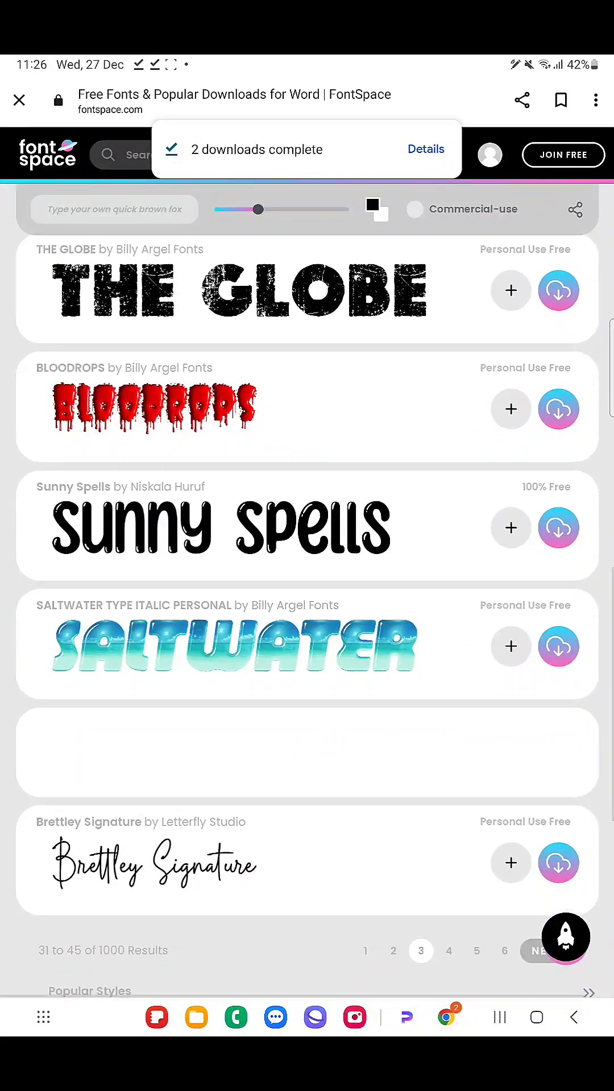
Step: Continue down the list and download the Texas Crust font
scroll(down, 3)
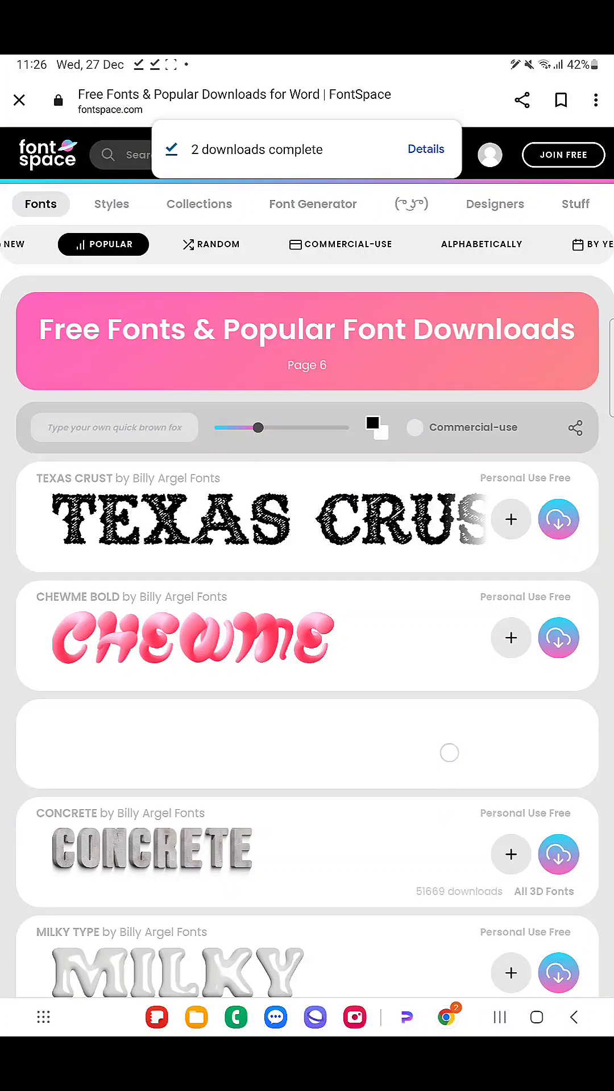
click(558, 663)
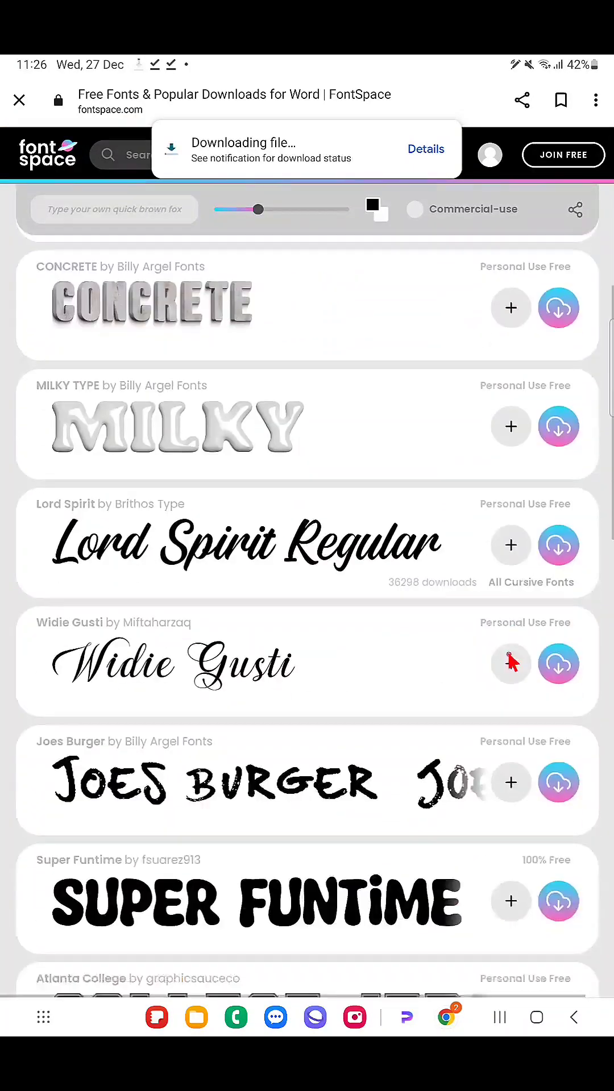
scroll(down, 3)
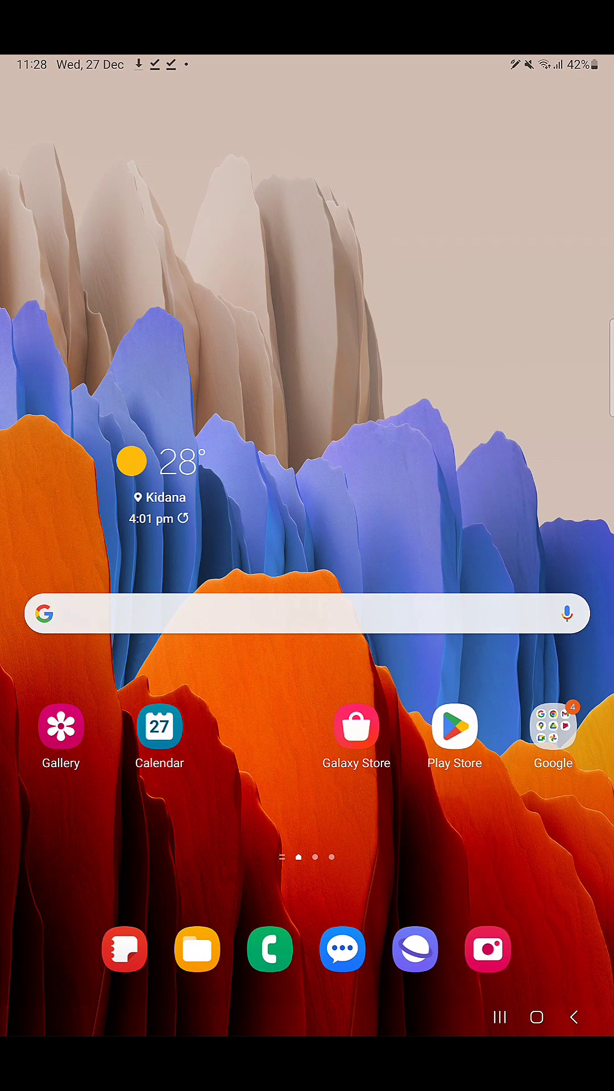
Step: Open the finished the-globe-font.zip download from the notification panel into My Files
scroll(down, 3)
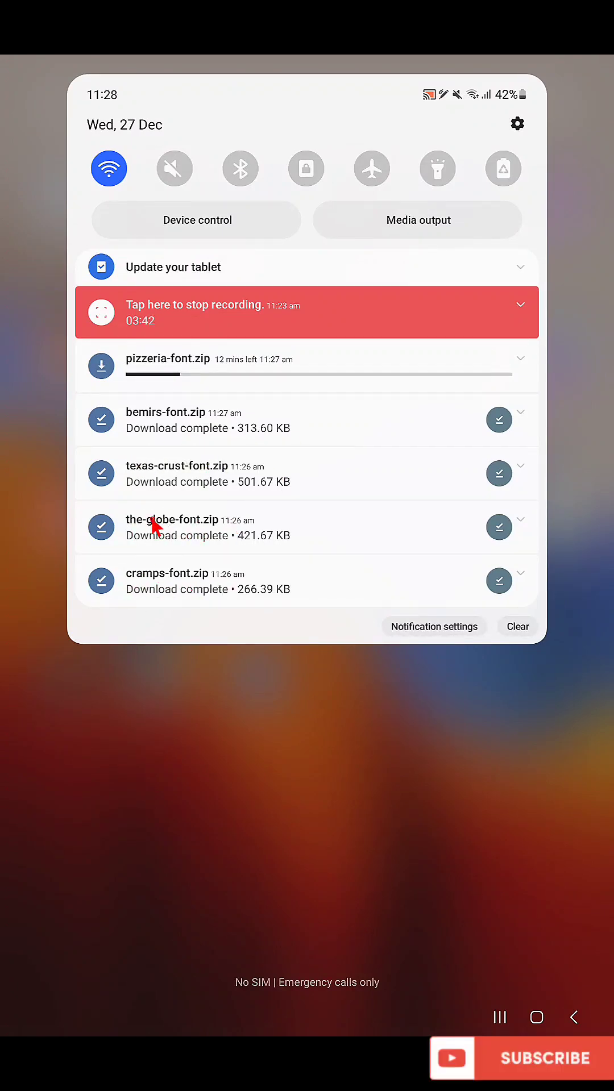
click(543, 1058)
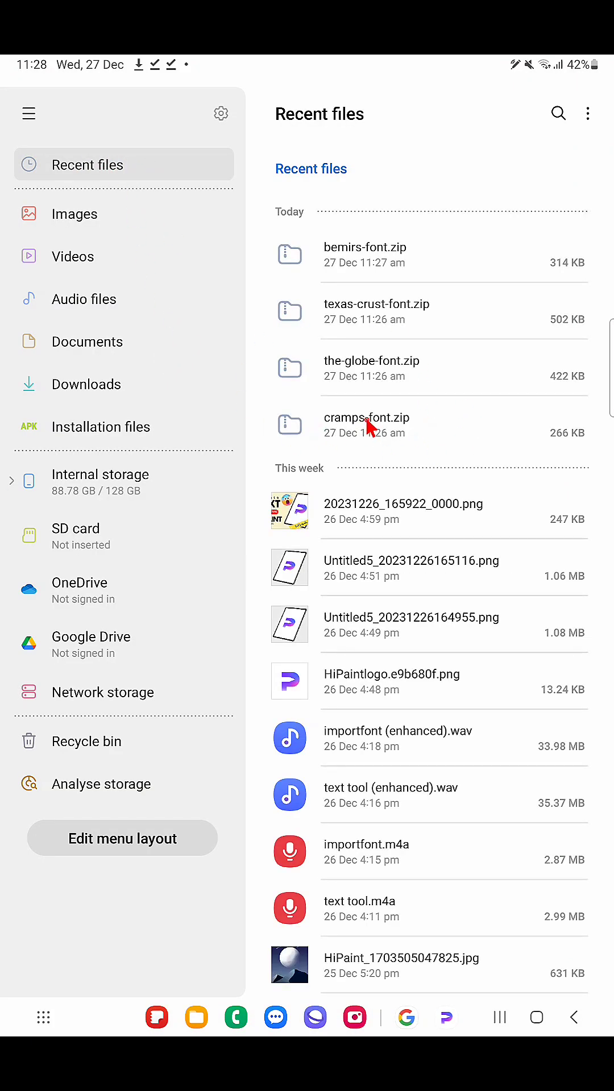
Step: Extract cramps-font.zip and share CrampsRegular-OV7od.ttf to HiPaint
click(366, 417)
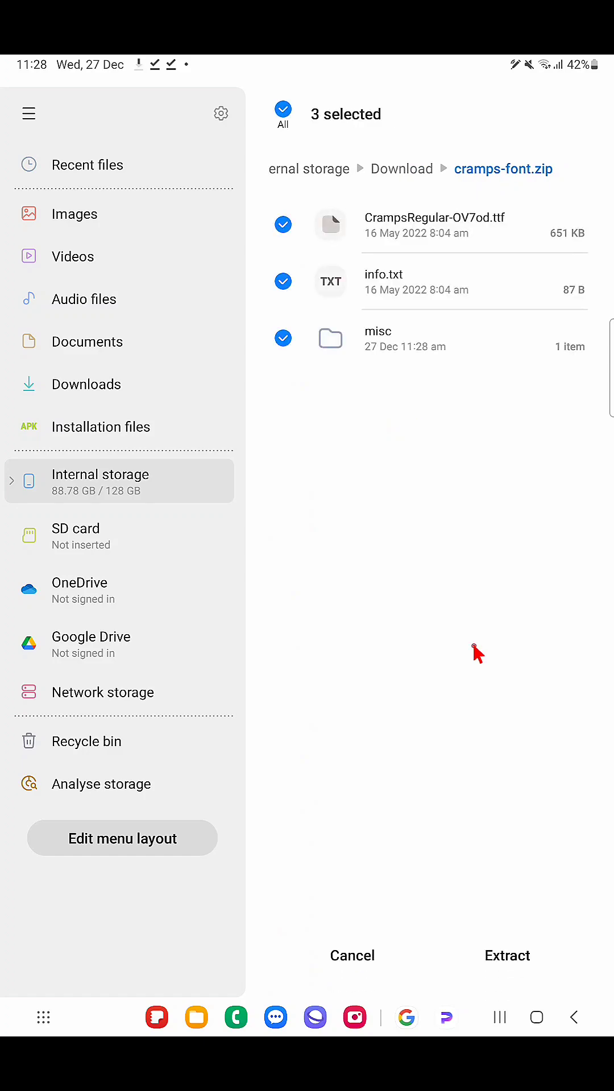
click(507, 954)
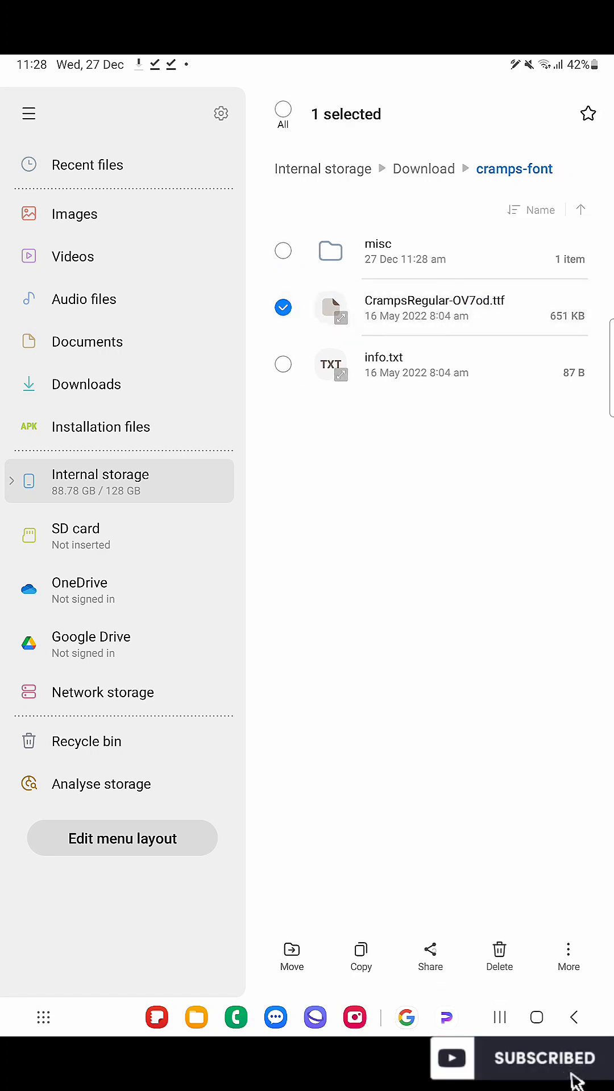
click(429, 956)
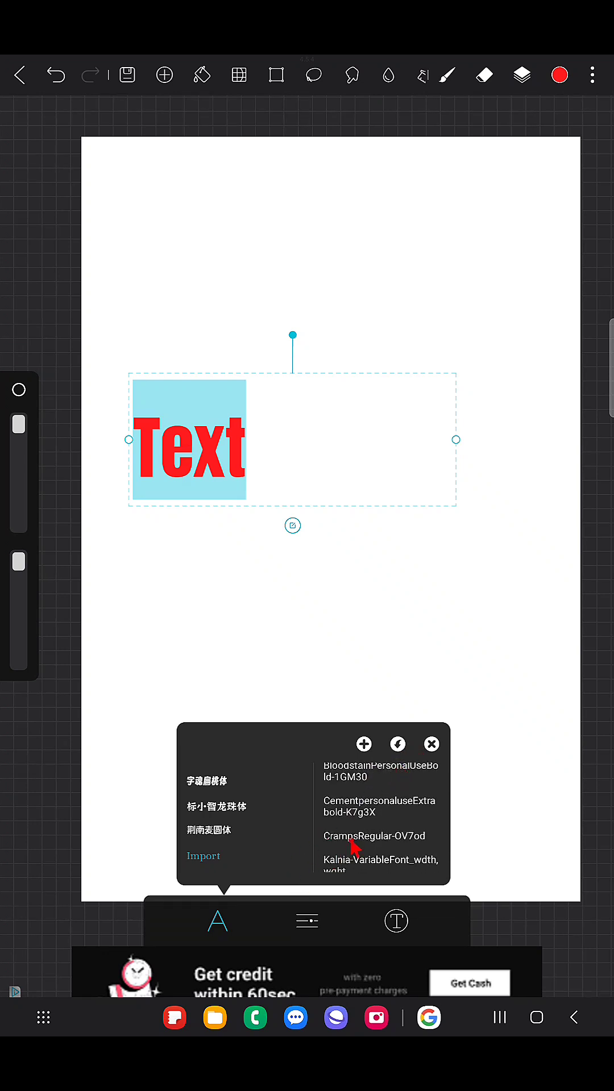
Step: Apply the newly imported CrampsRegular-OV7od font to the canvas text
click(374, 835)
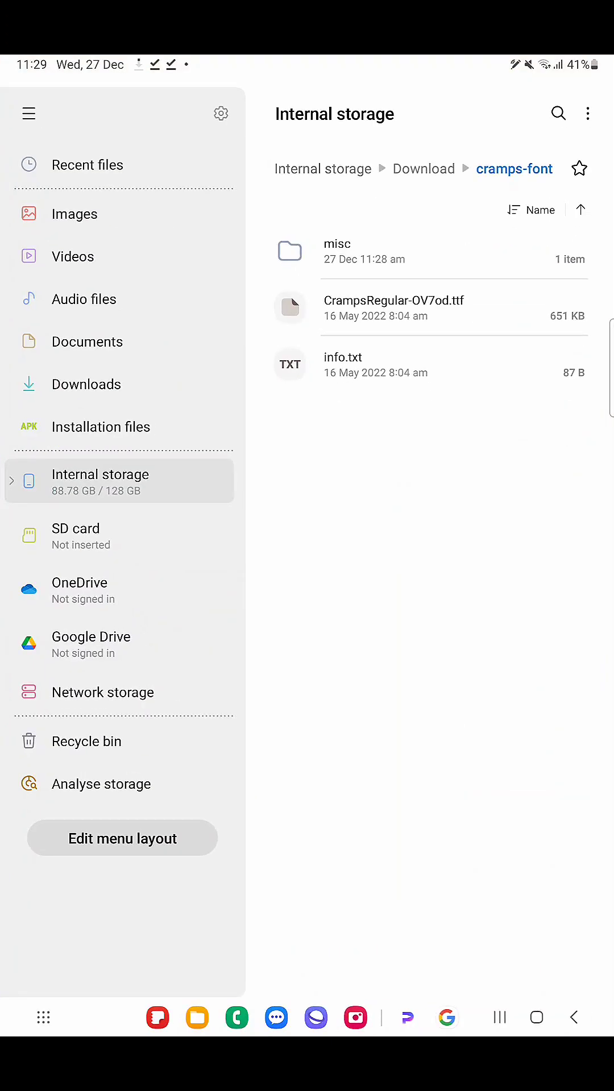
Step: Extract the-globe-font.zip and share TheGlobePersonalUseBold-2ORlw.ttf to HiPaint
click(88, 165)
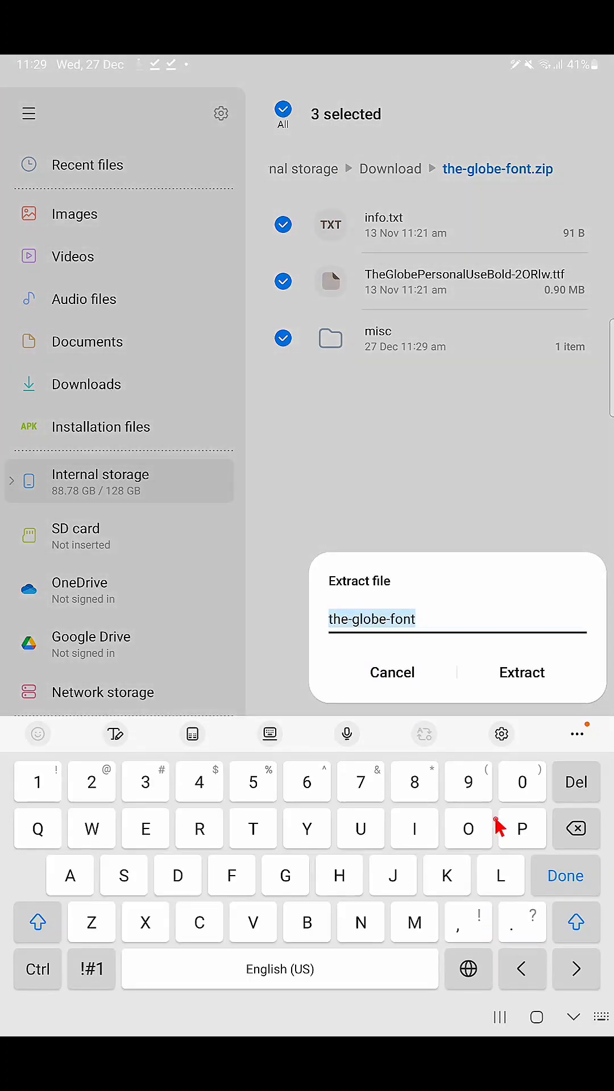
click(521, 672)
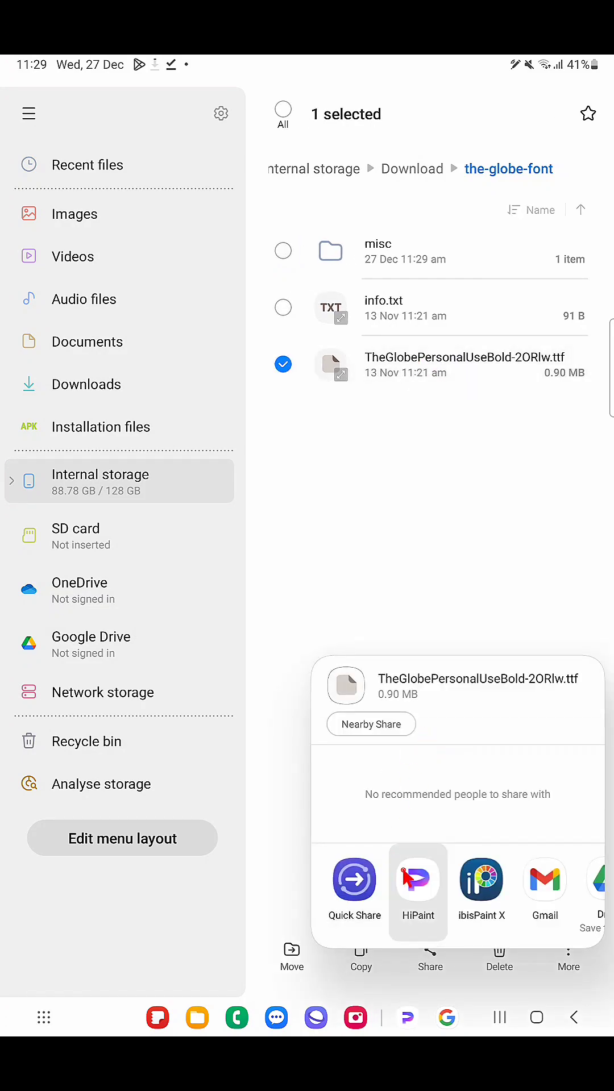
click(417, 879)
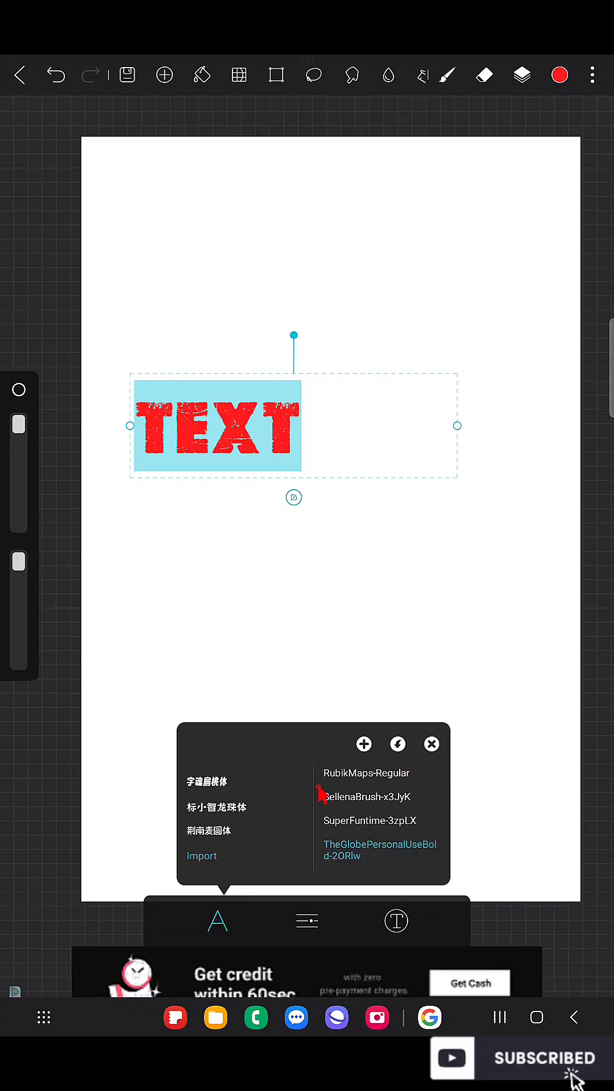
Step: Render the red canvas word TEXT in the imported TheGlobePersonalUseBold-2ORlw font
click(365, 797)
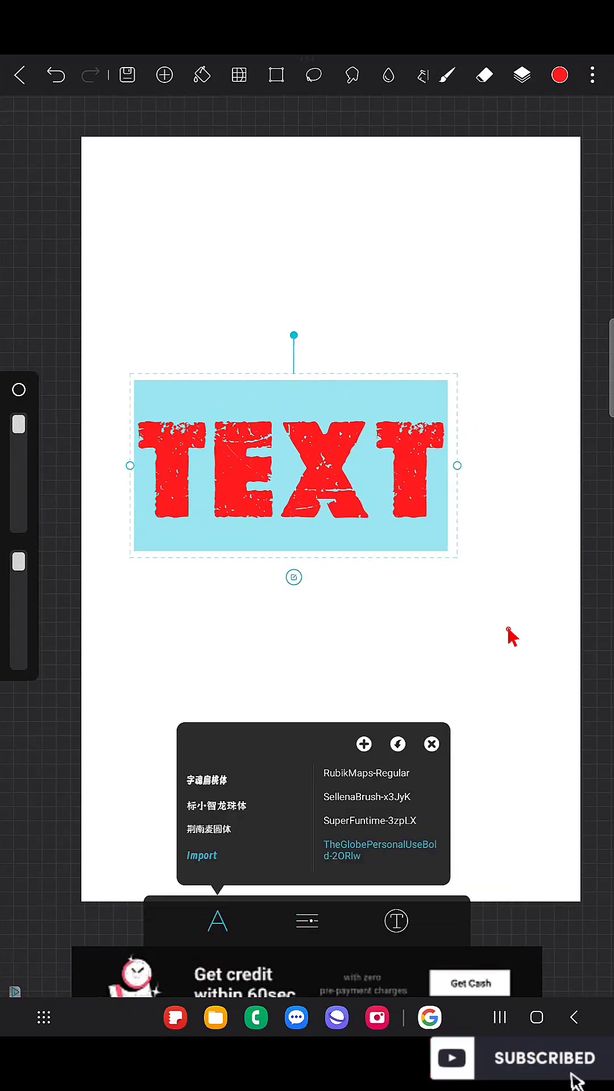